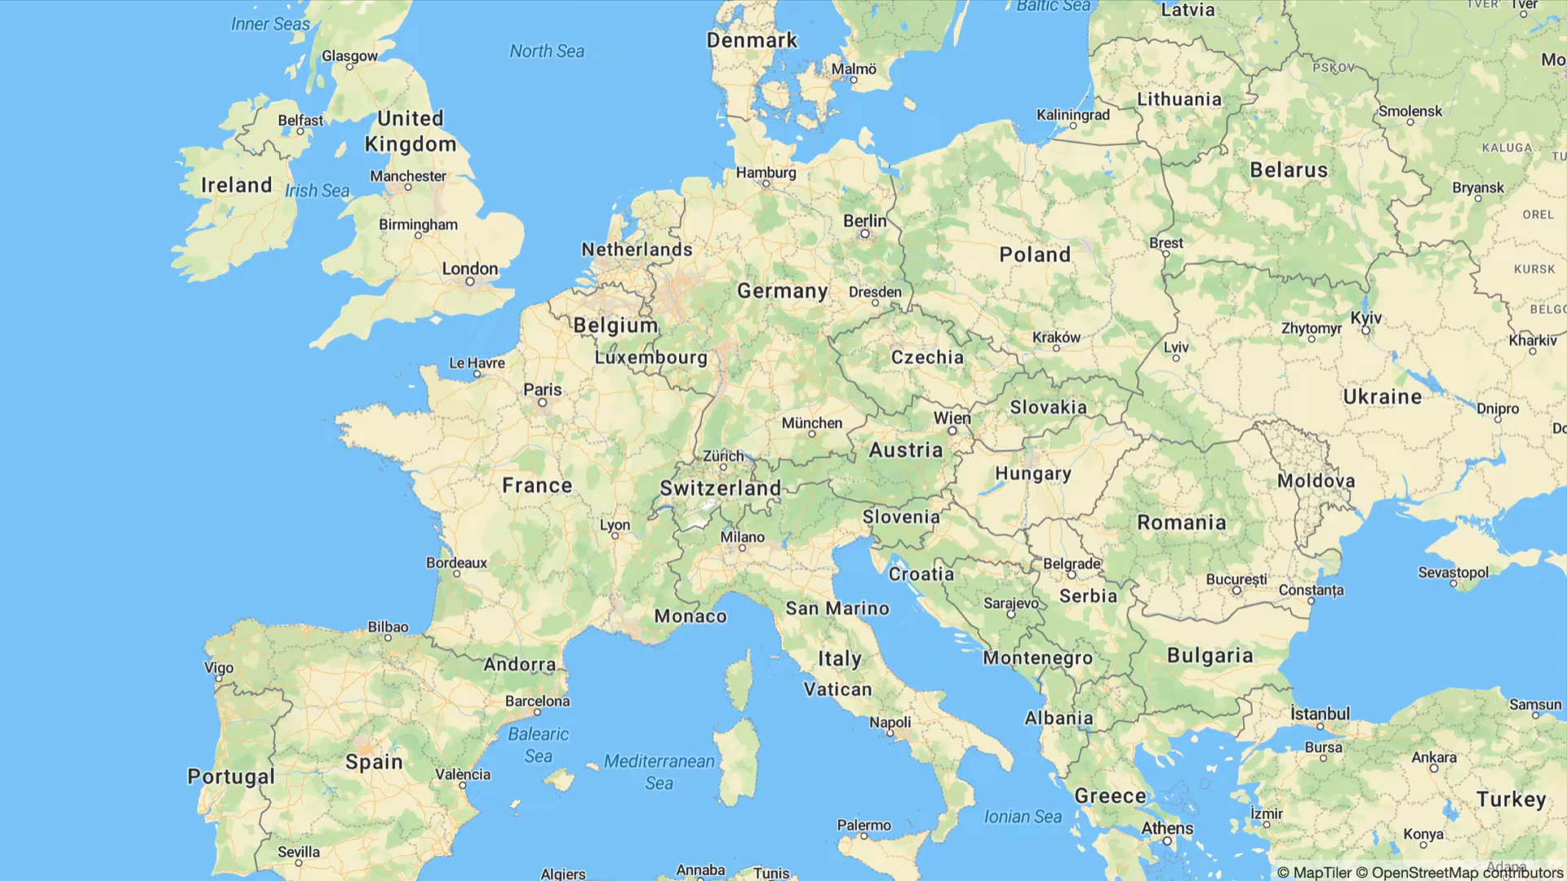
Place the cursor on the empty line after the map definition in index.html
{"action": "left_click", "coordinate": [736, 460]}
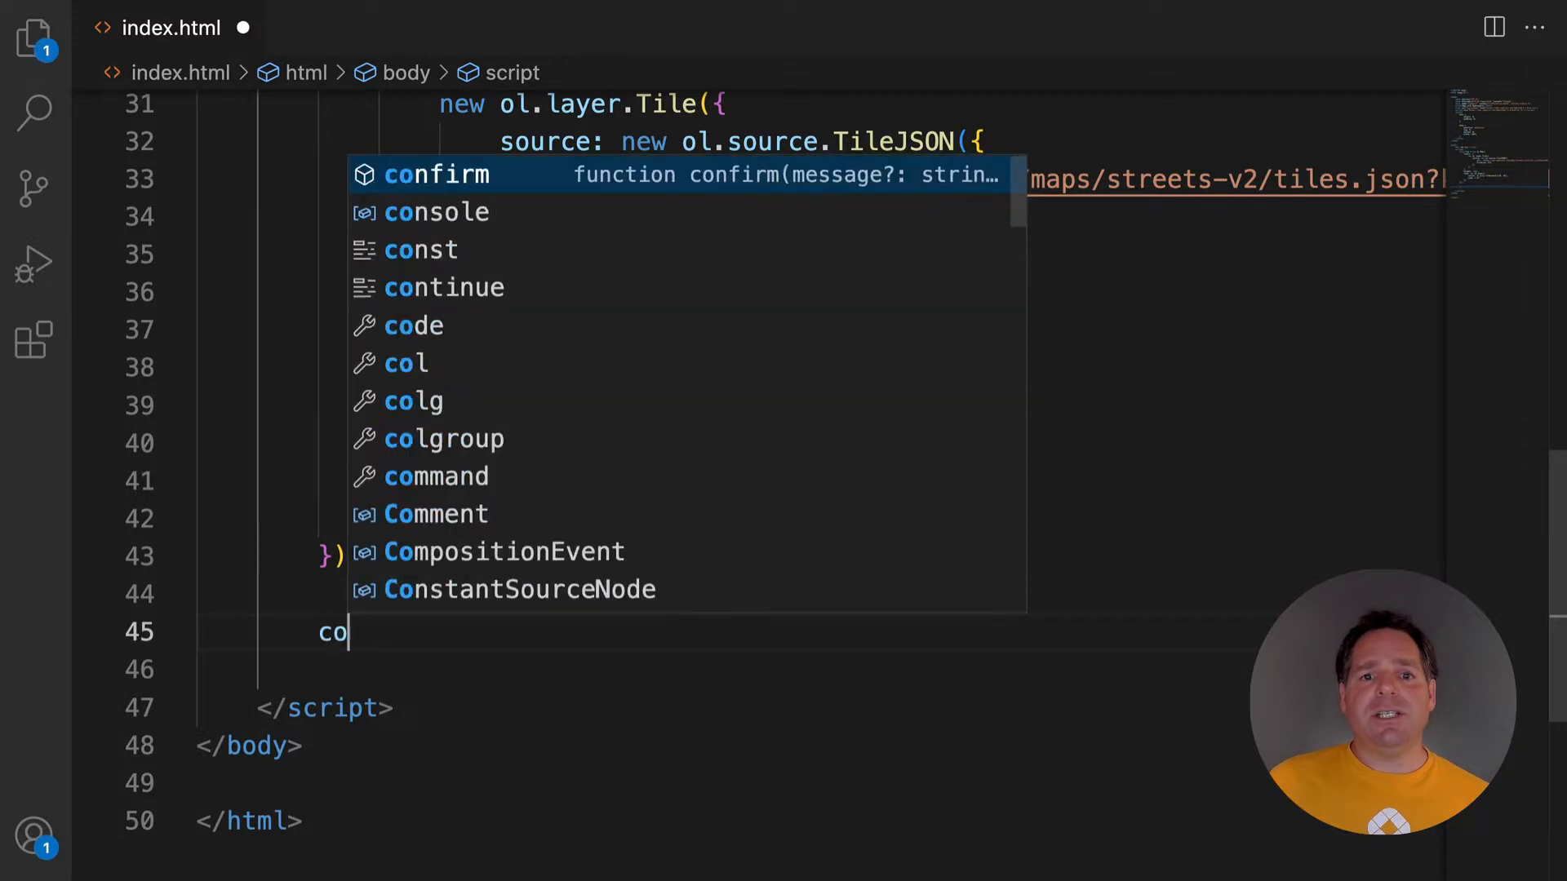
Declare const Airports as a new ol.layer.Vector with an ol.source.Vector and a url property
{"action": "type", "text": "nst Airports = new"}
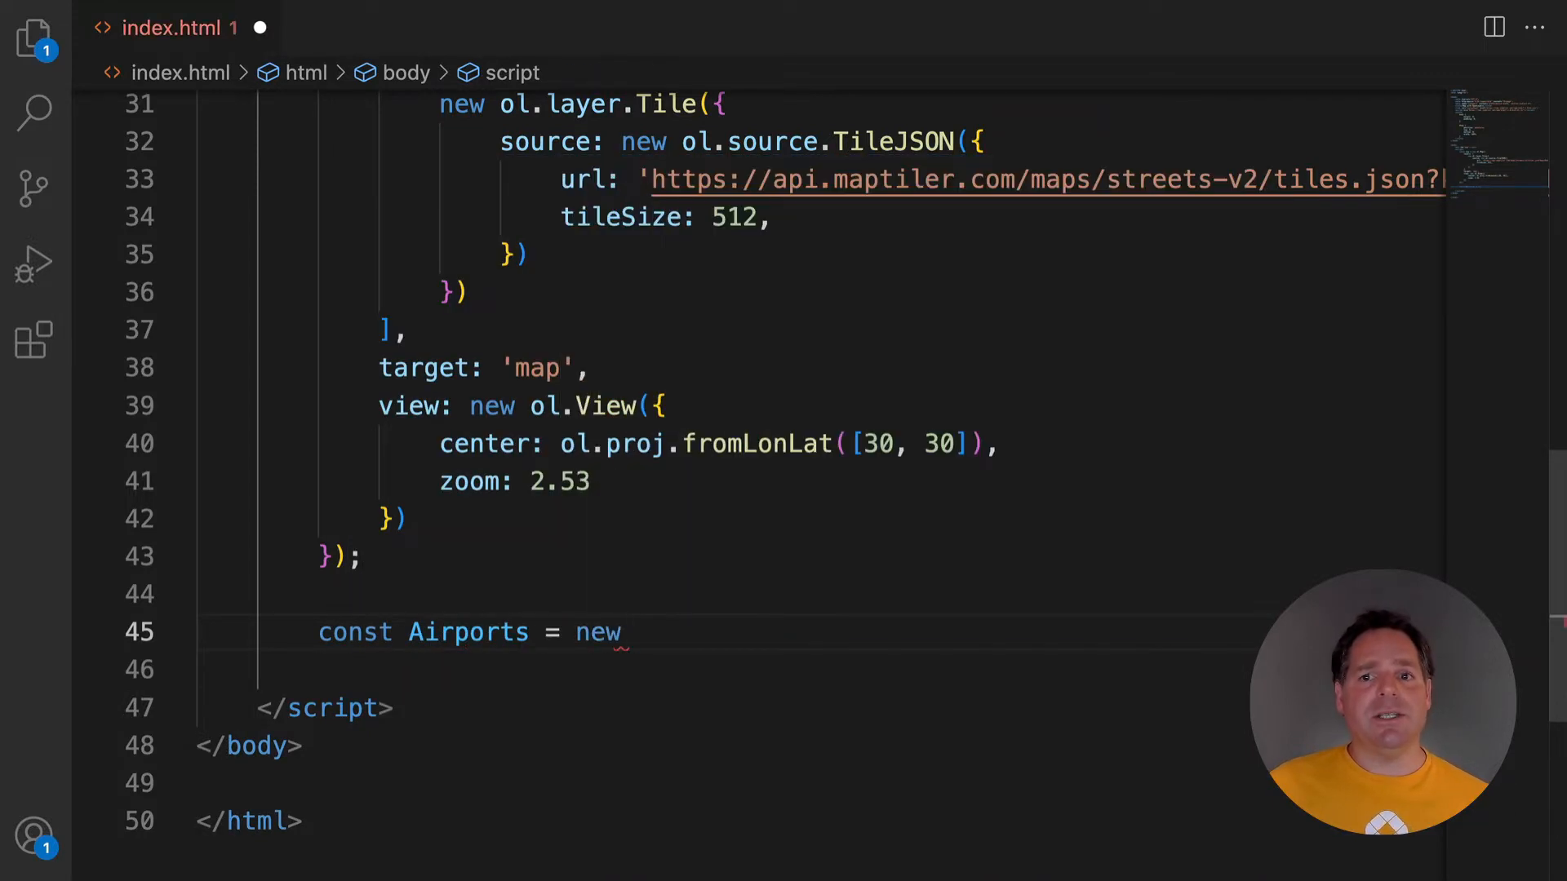
{"action": "type", "text": "ol.layer.Vector({"}
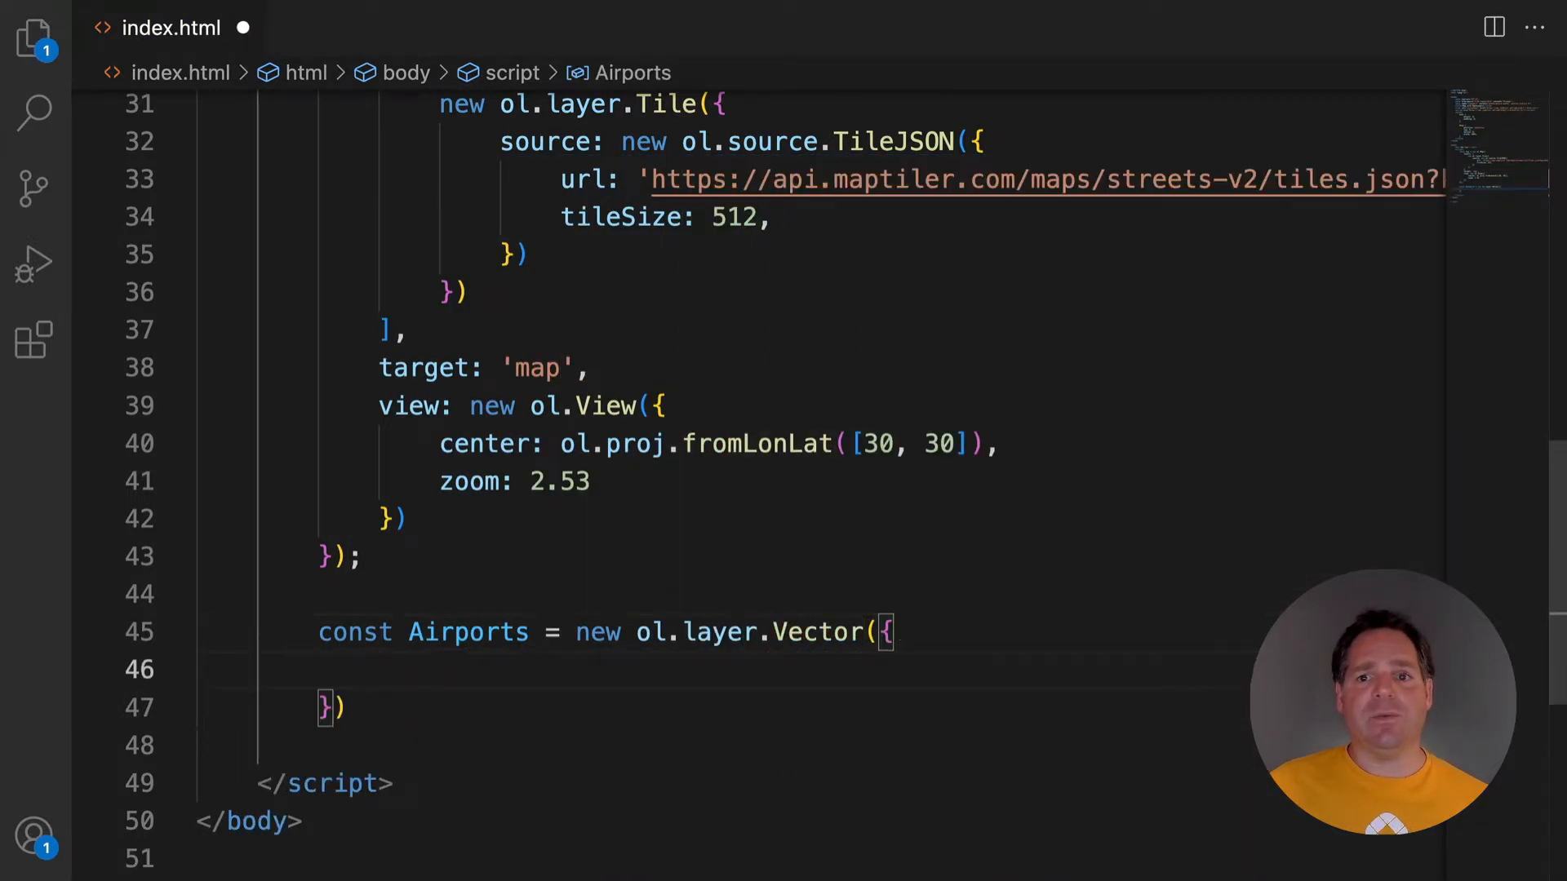
{"action": "type", "text": "source: new ol.source."}
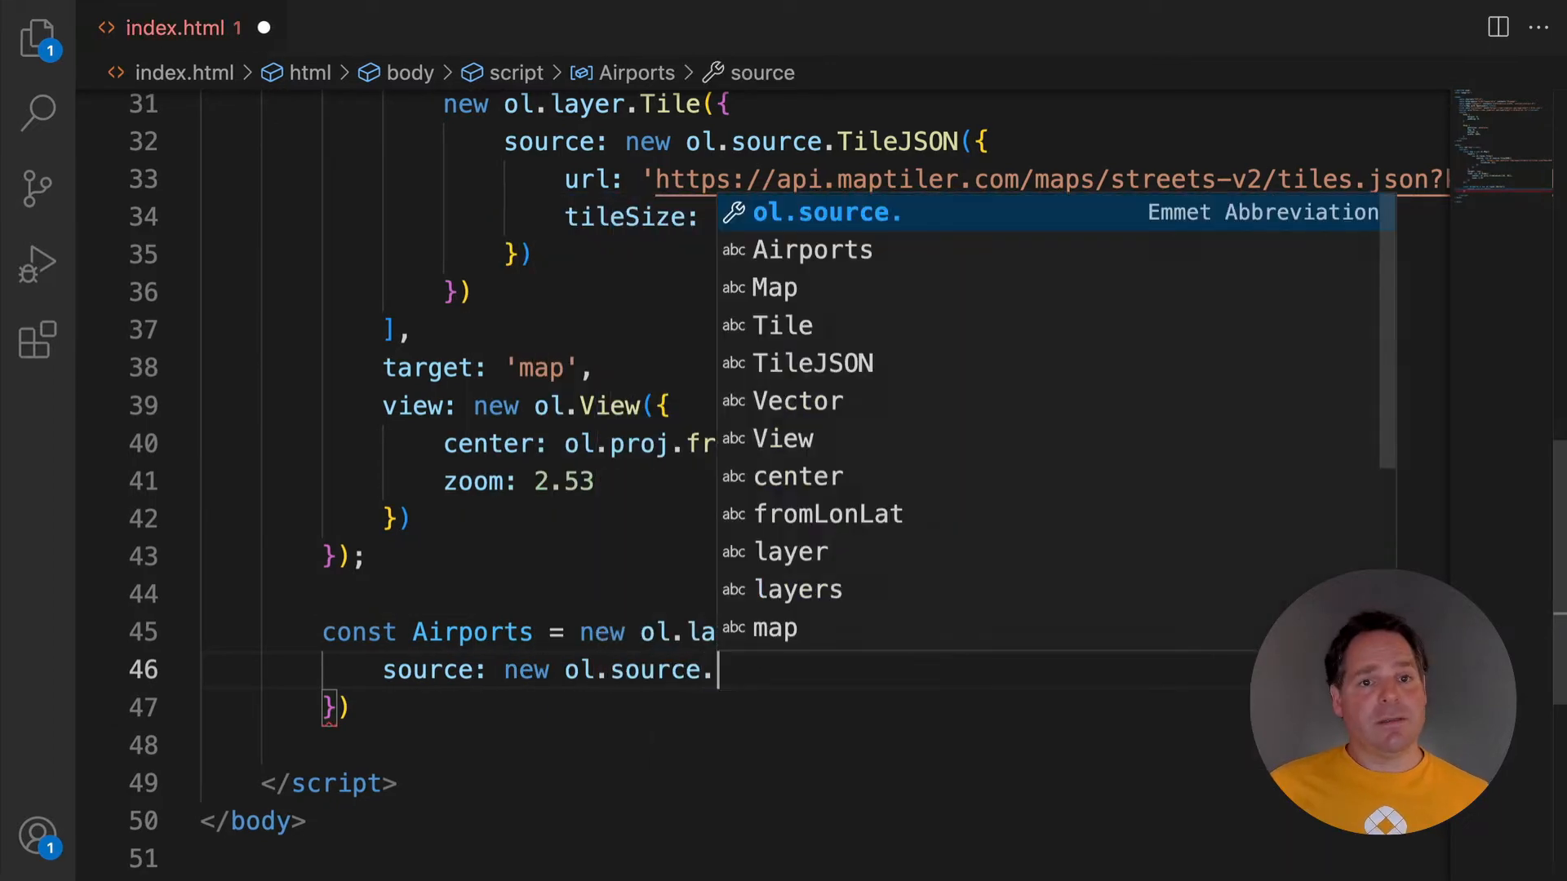
{"action": "type", "text": "Vector({\\n\turl"}
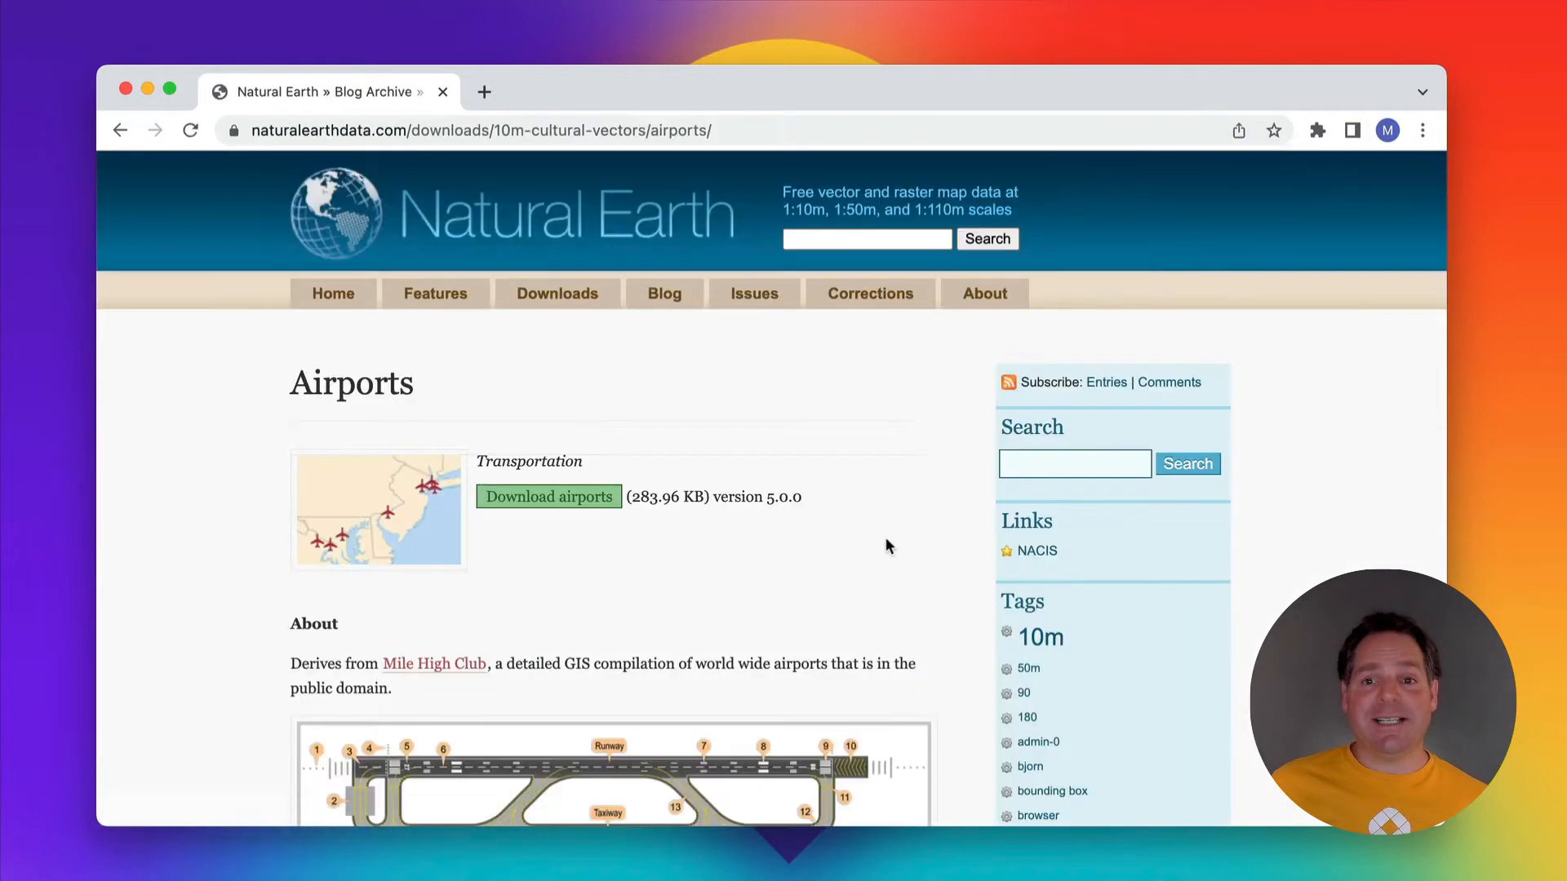
Download the Natural Earth airports zip and browse to maptiler.com in a new tab
{"action": "left_click", "coordinate": [548, 497]}
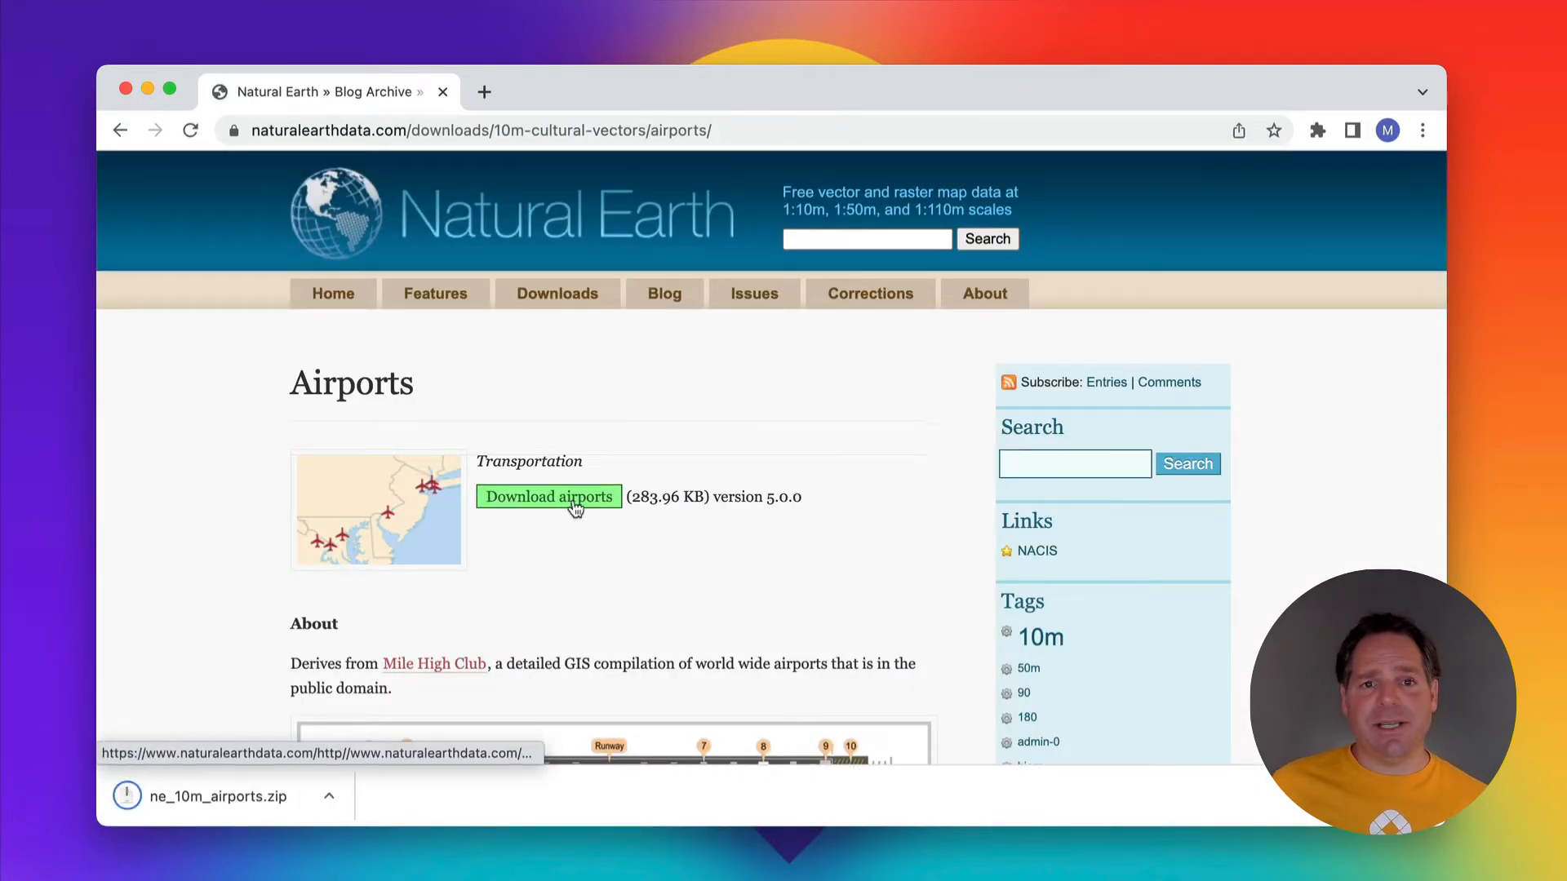
{"action": "type", "text": "maptiler.com/data/"}
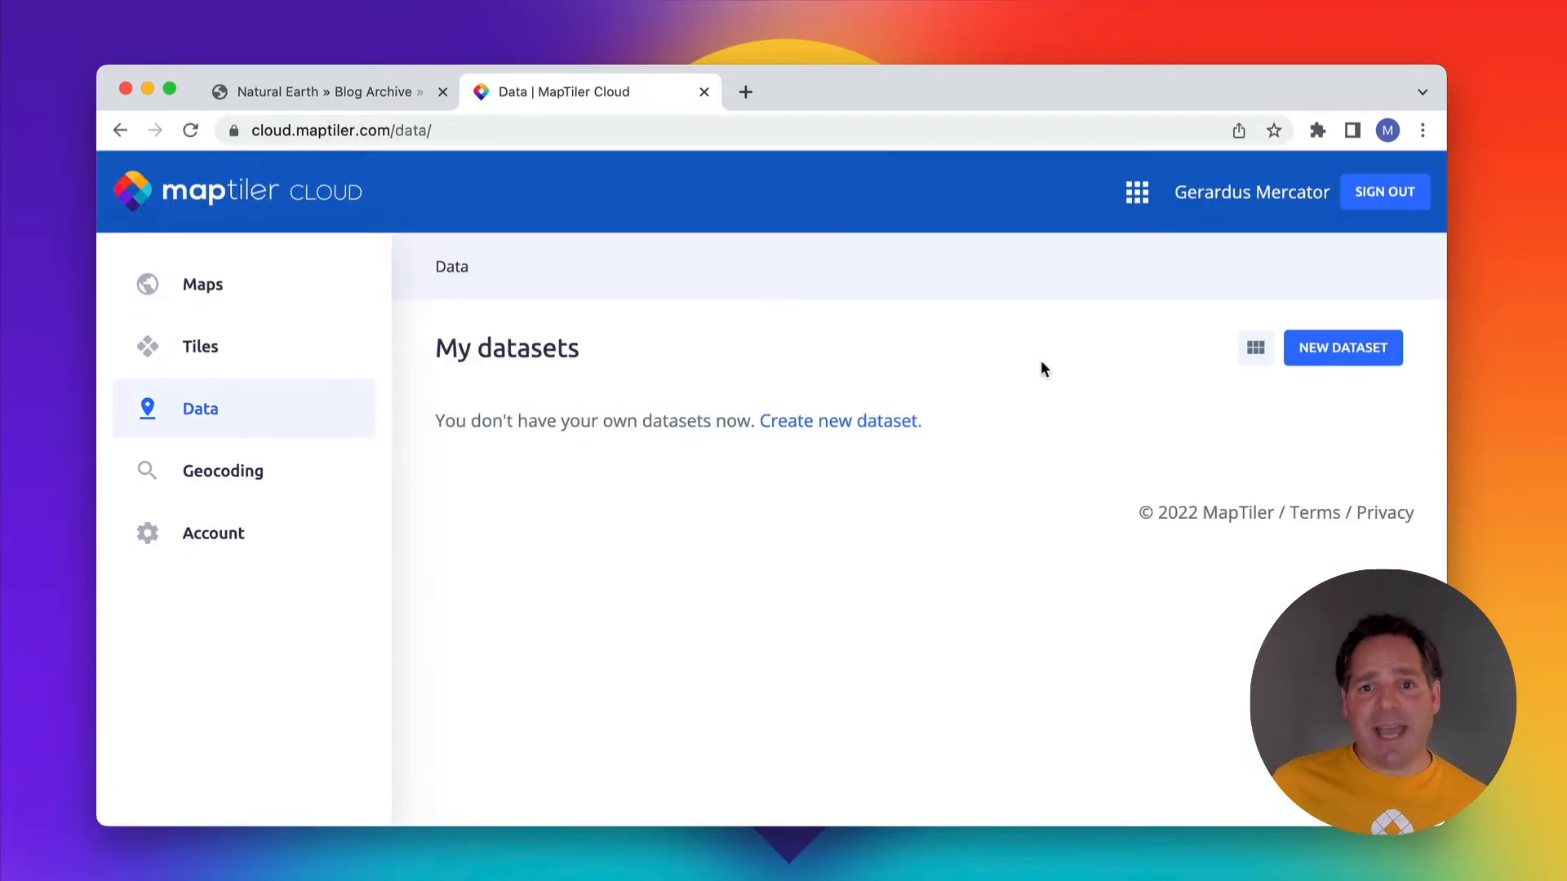
Create a new dataset from the airports file, described as 'Airport layer from Natural Earth'
{"action": "left_click", "coordinate": [1341, 347]}
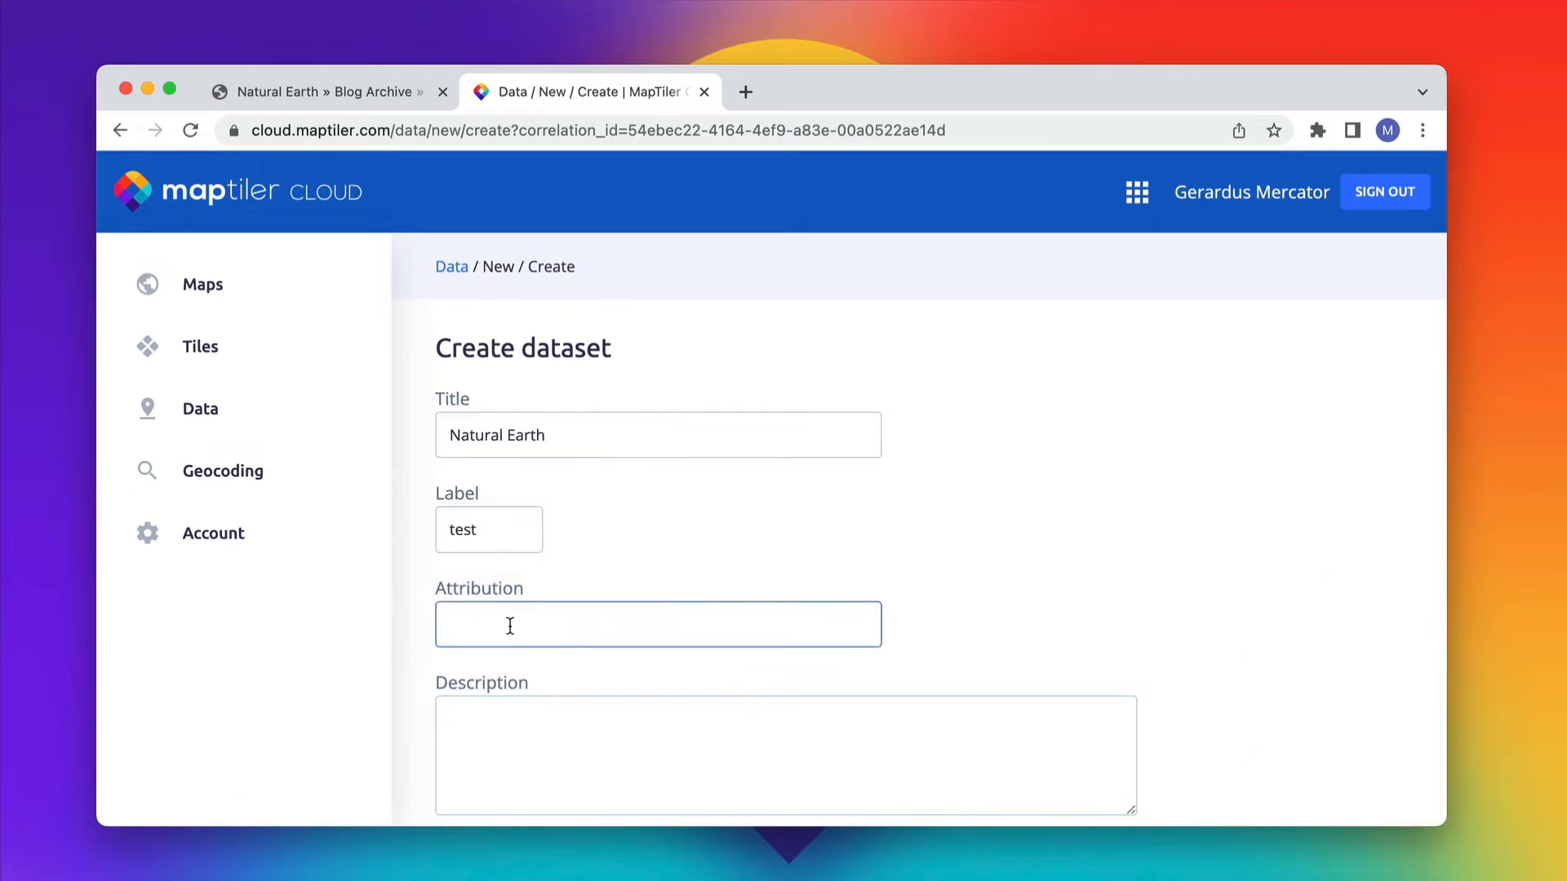
{"action": "type", "text": "Airport layer from Na"}
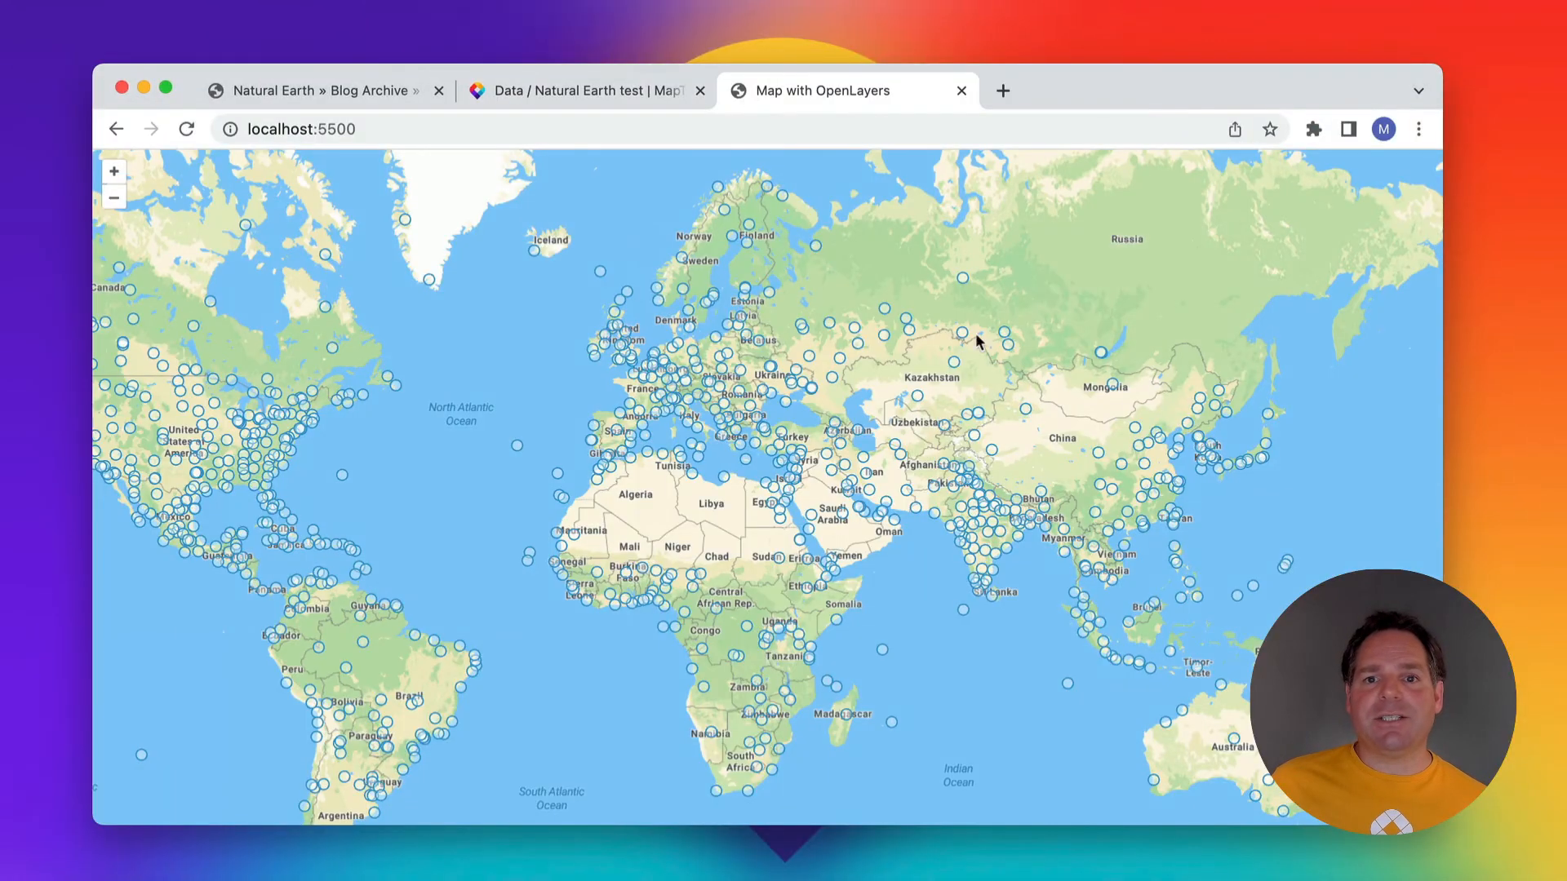
{"action": "mouse_move", "coordinate": [721, 453]}
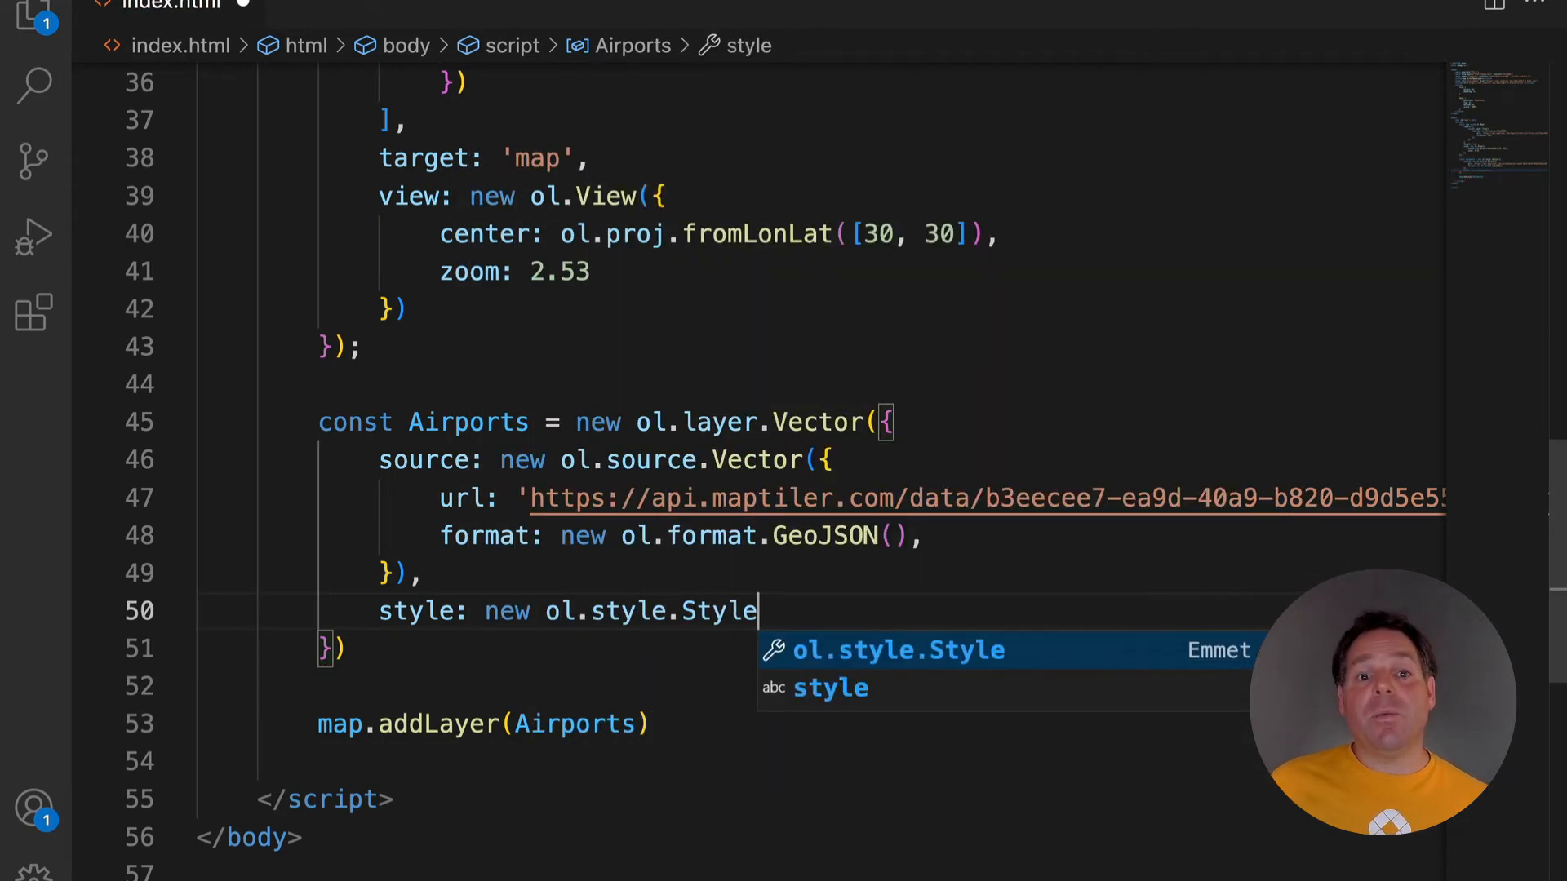
Style the Airports layer with an ol.style.Icon image, size [512,512], scale 0.03
{"action": "type", "text": "({"}
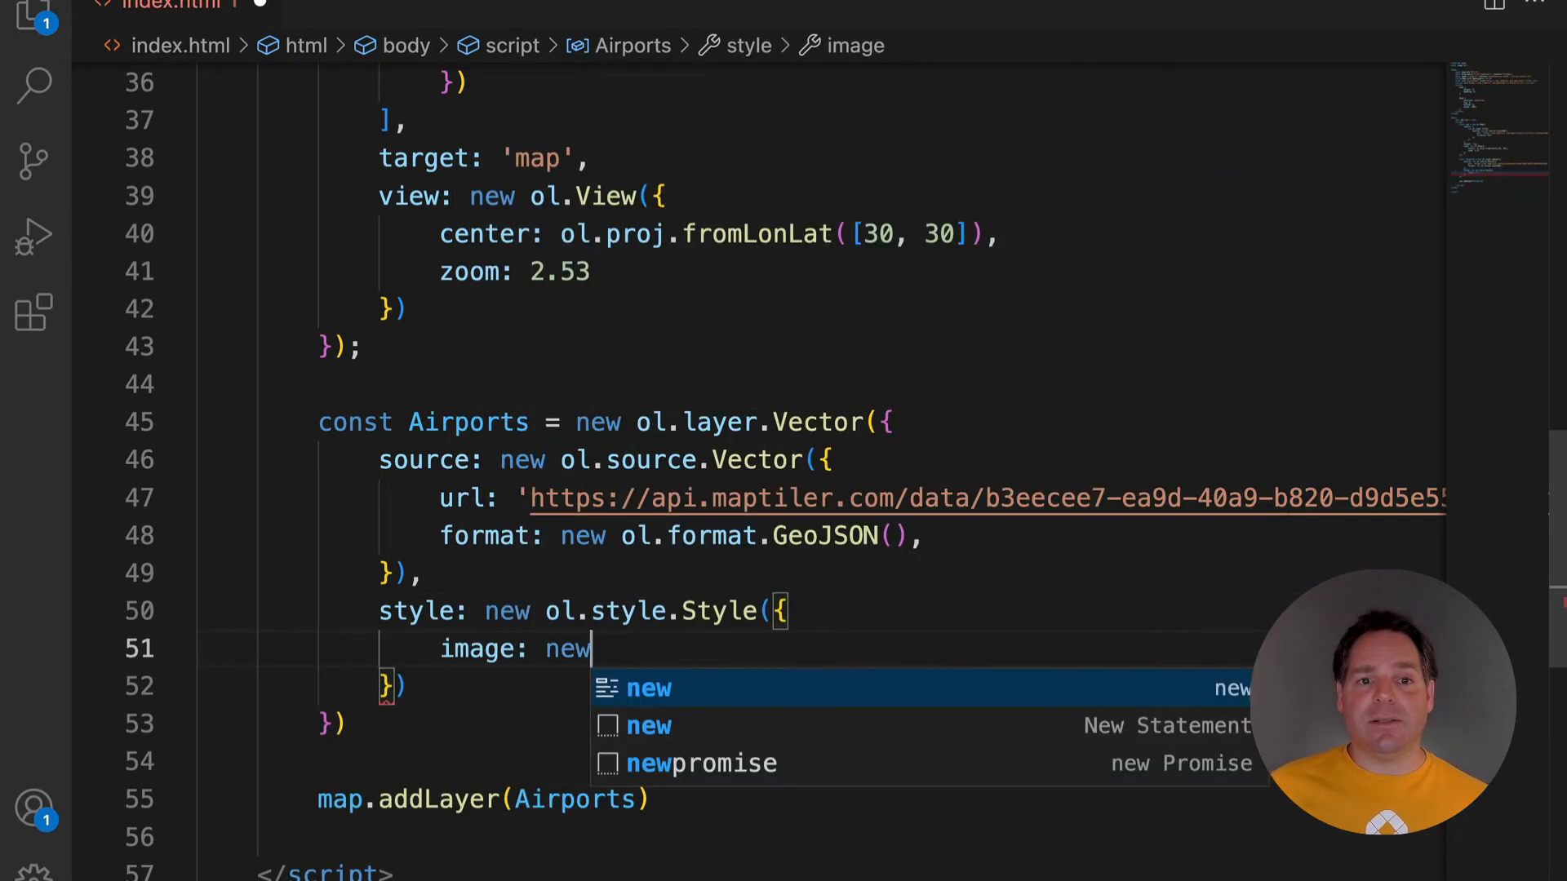
{"action": "type", "text": "ol.style.Icon({"}
{"action": "type", "text": "size"}
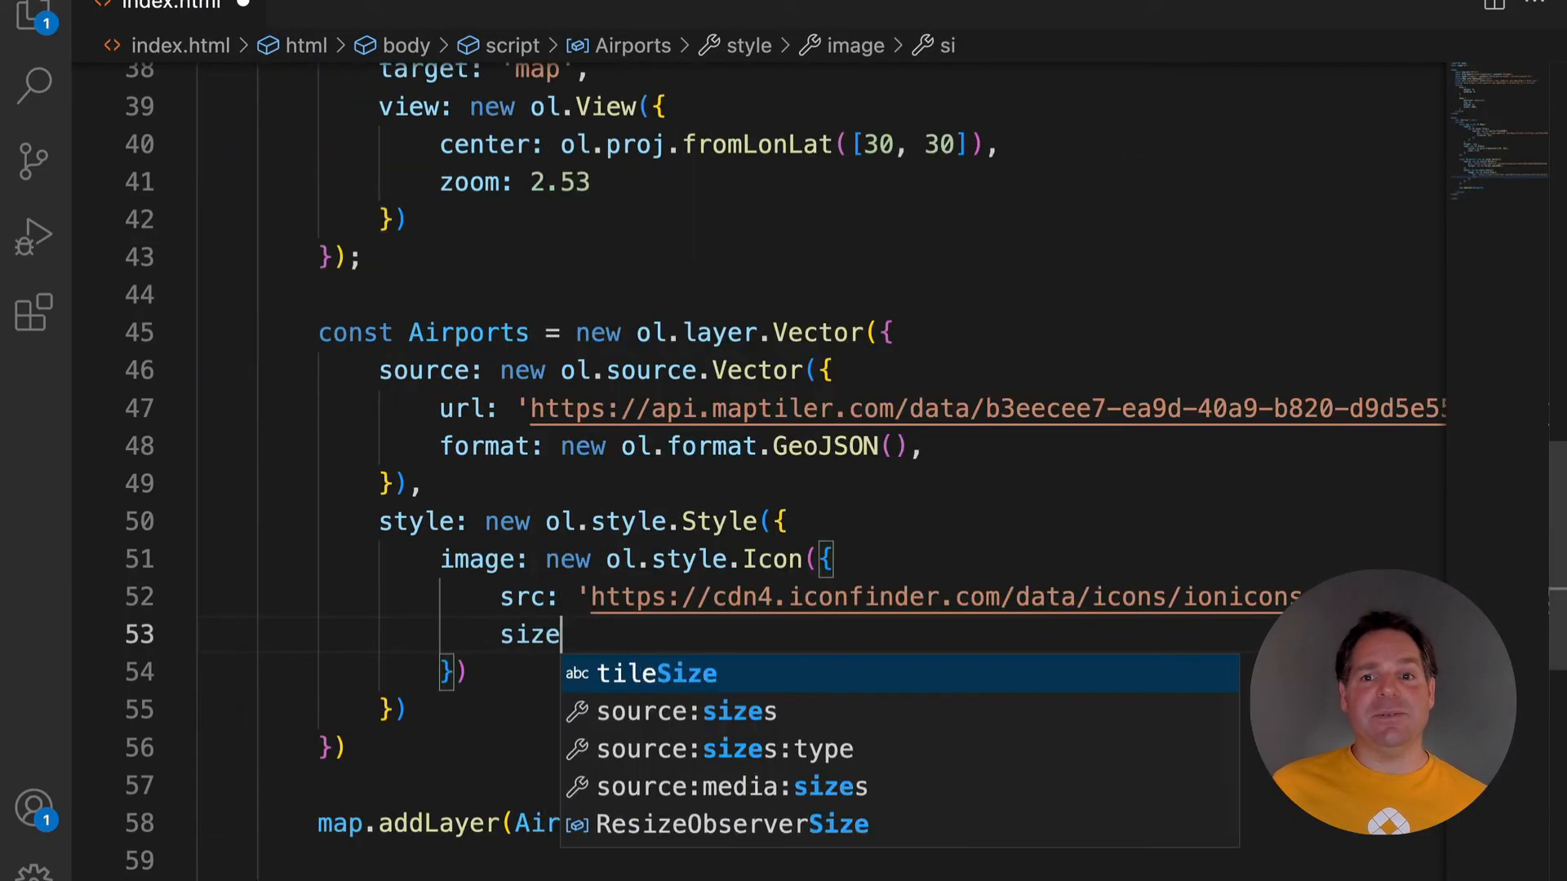
{"action": "type", "text": ": [512,512],"}
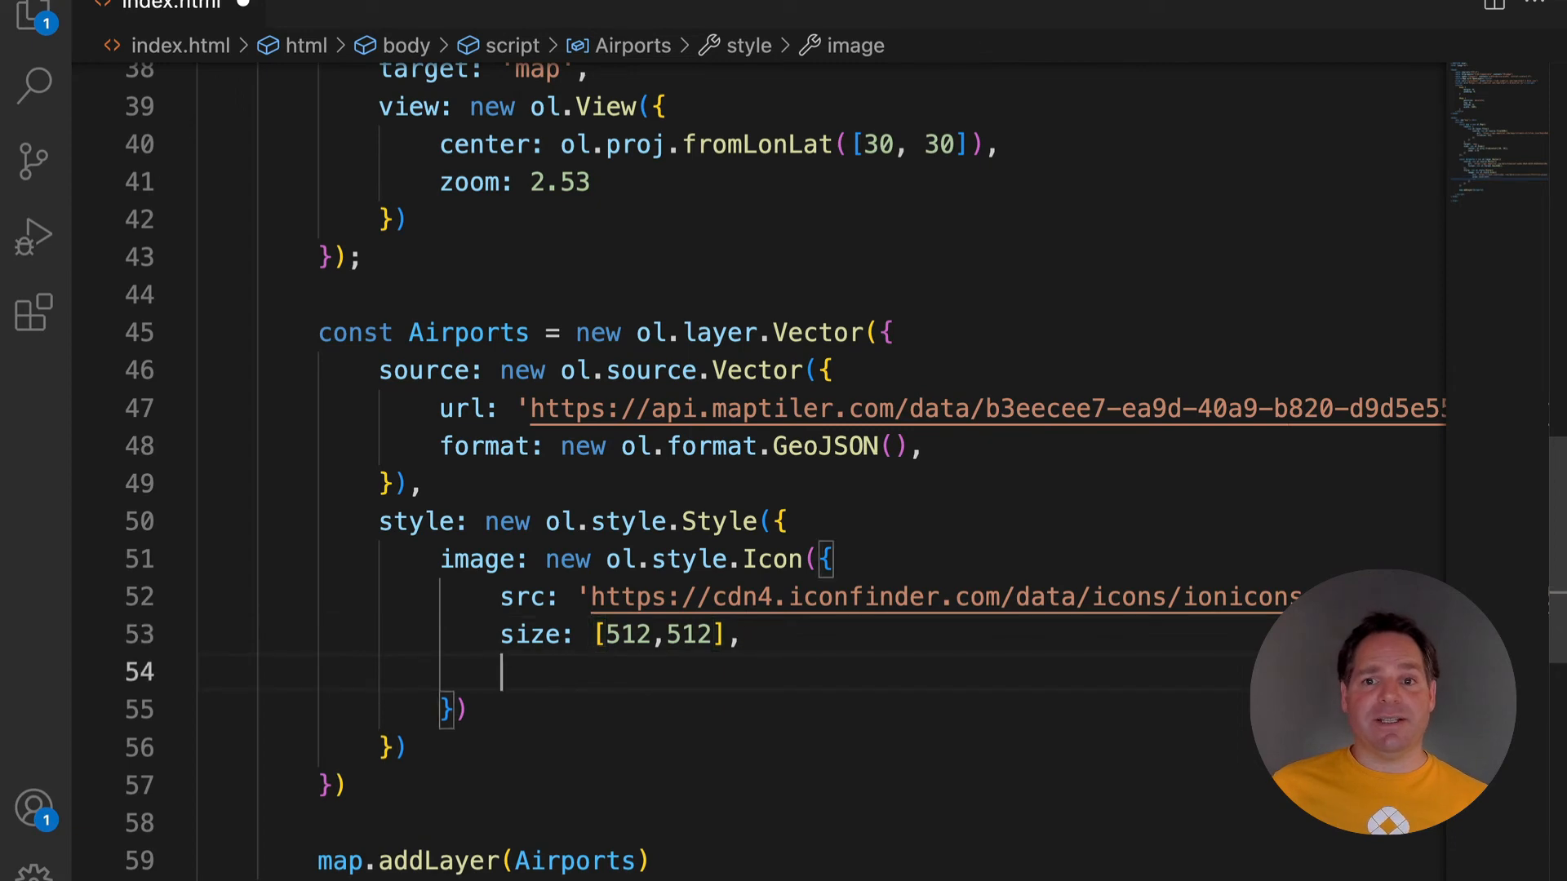
{"action": "type", "text": "scale: 0.03"}
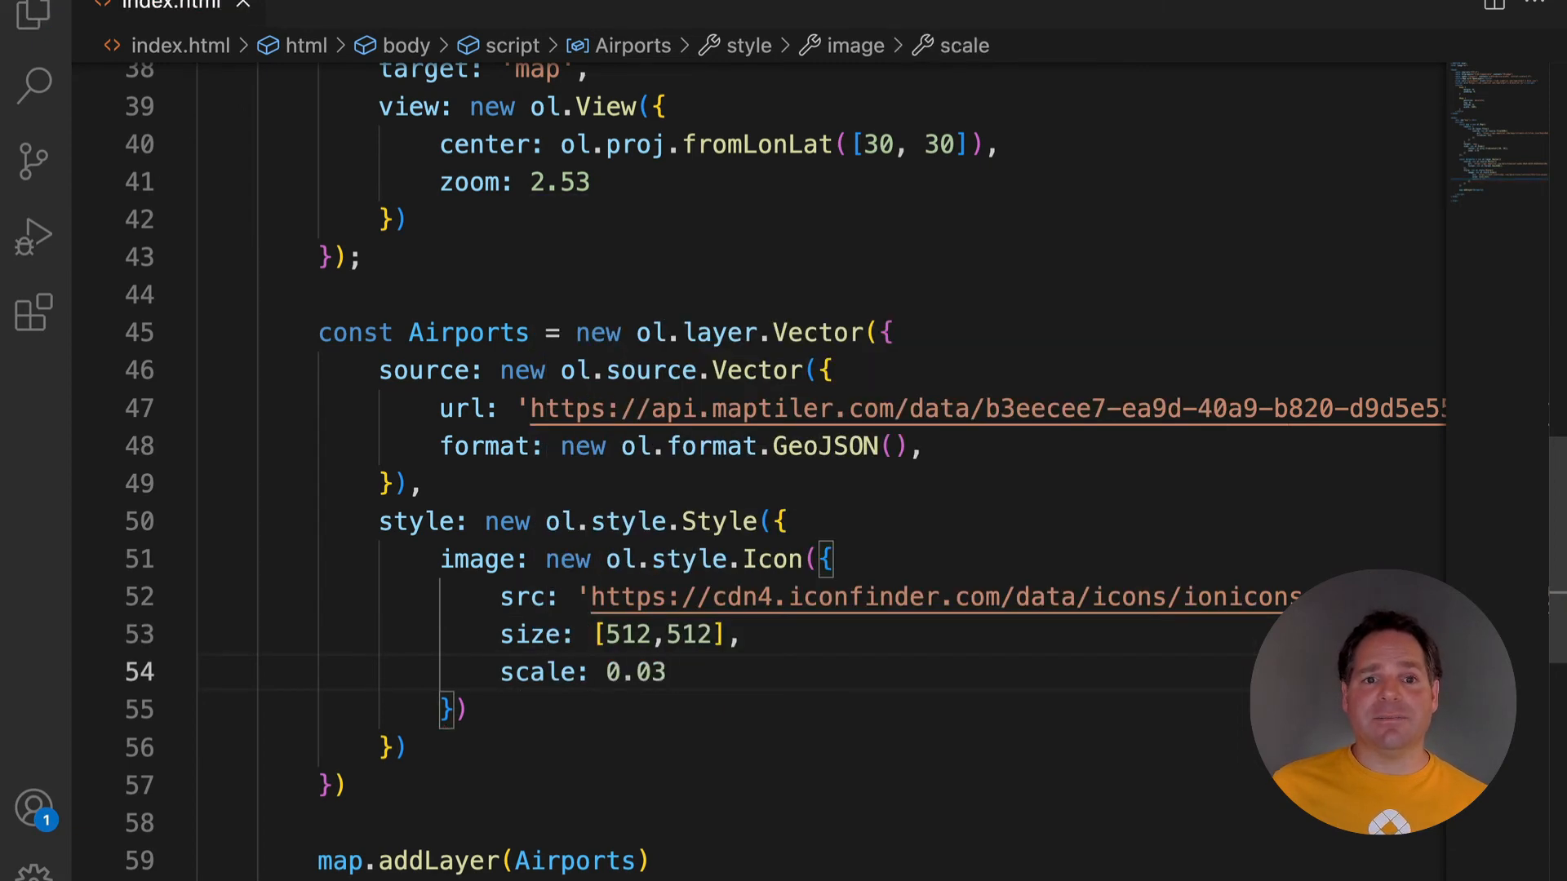